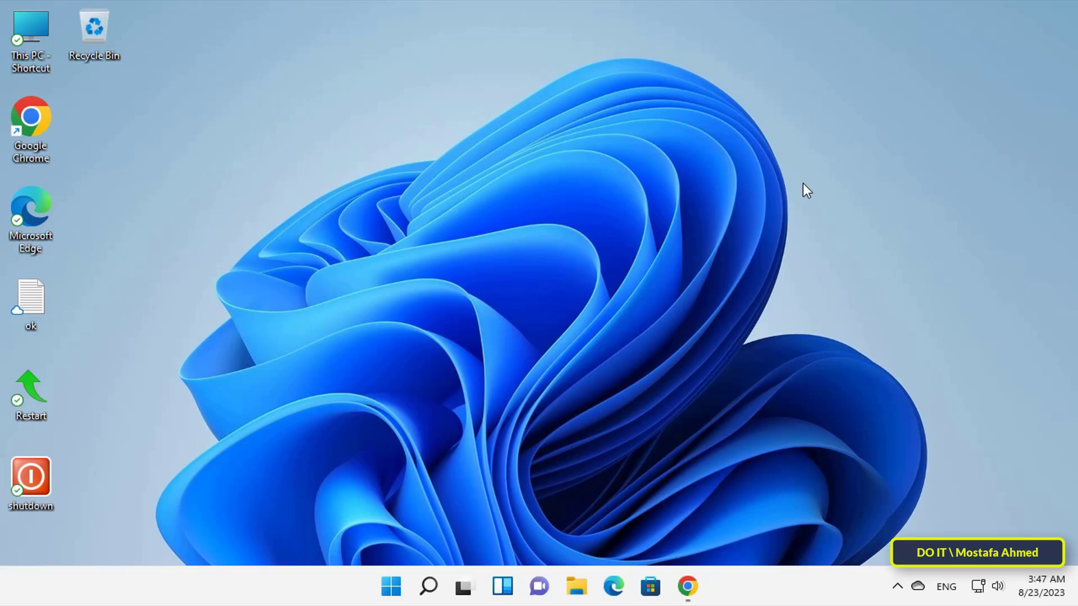
{"action": "mouse_move", "coordinate": [799, 202]}
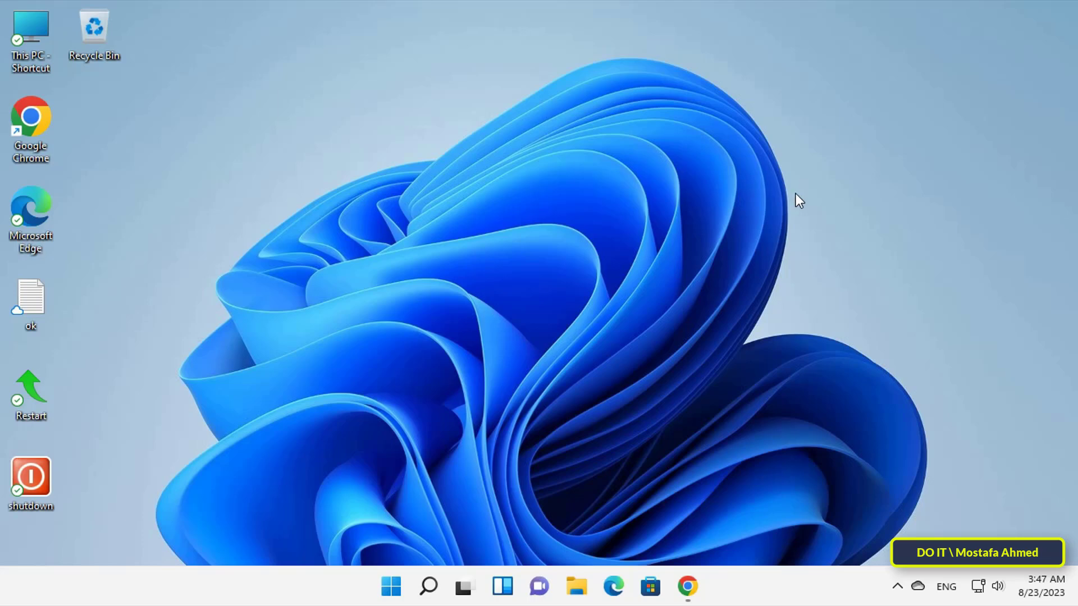
- Launch Google Chrome and open its three-dot Customize and control menu
{"action": "left_click", "coordinate": [687, 586]}
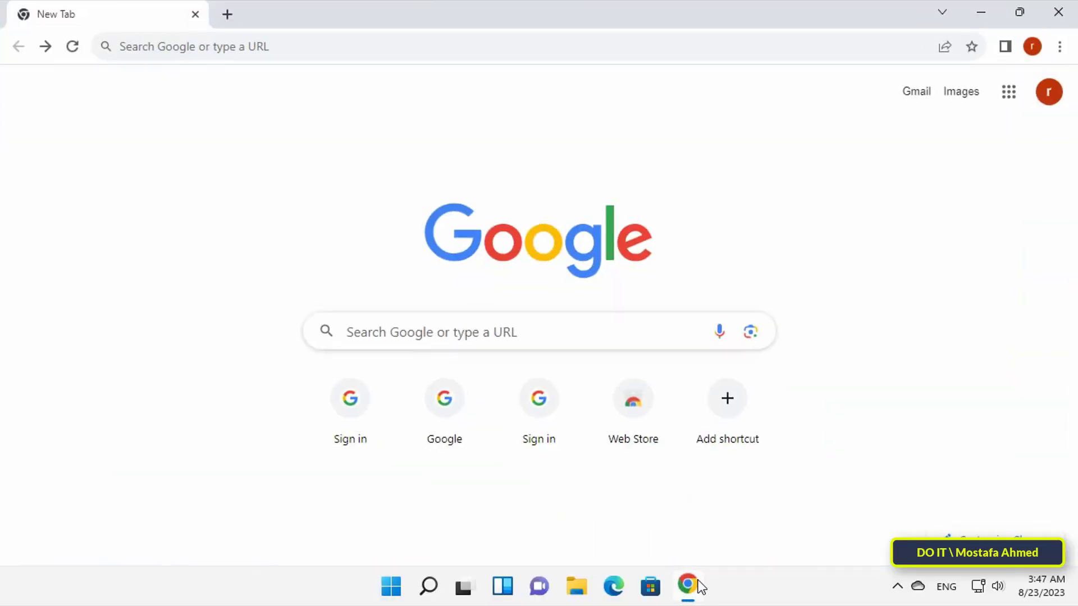
{"action": "mouse_move", "coordinate": [939, 428]}
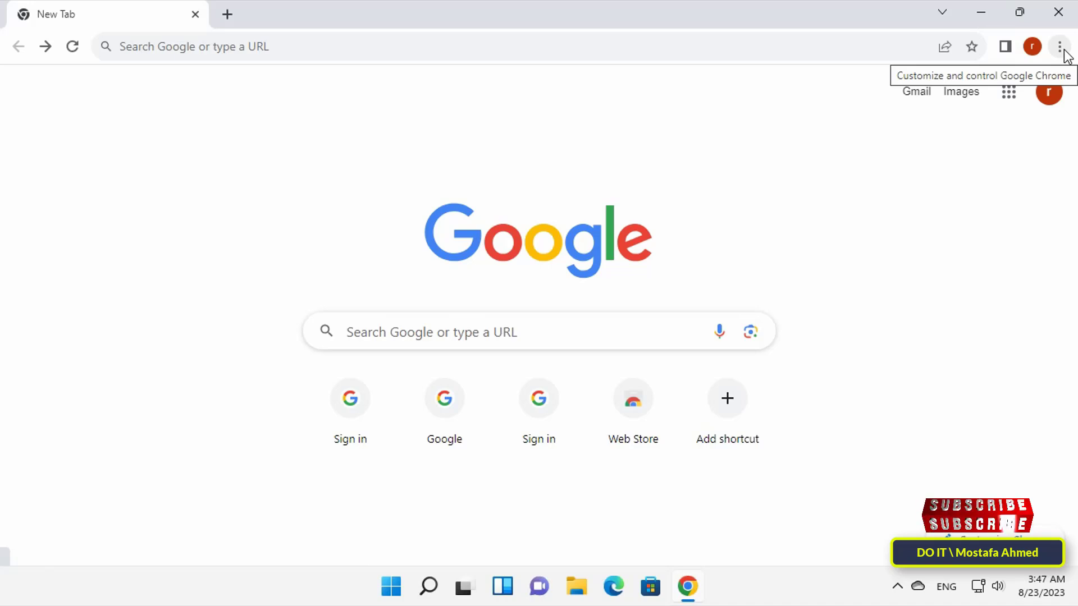
{"action": "left_click", "coordinate": [1059, 46]}
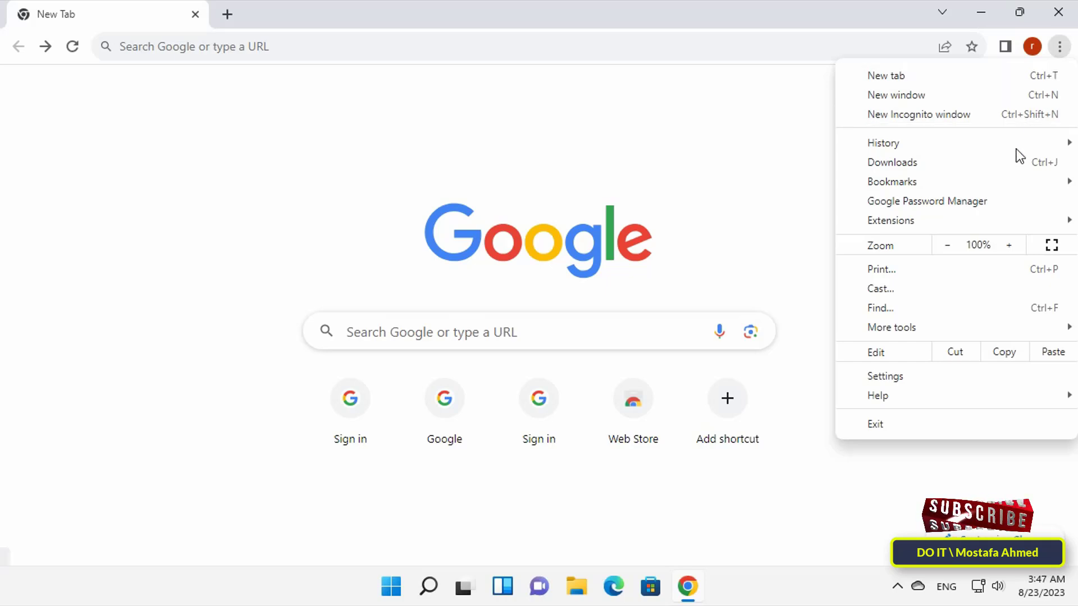
{"action": "mouse_move", "coordinate": [970, 206]}
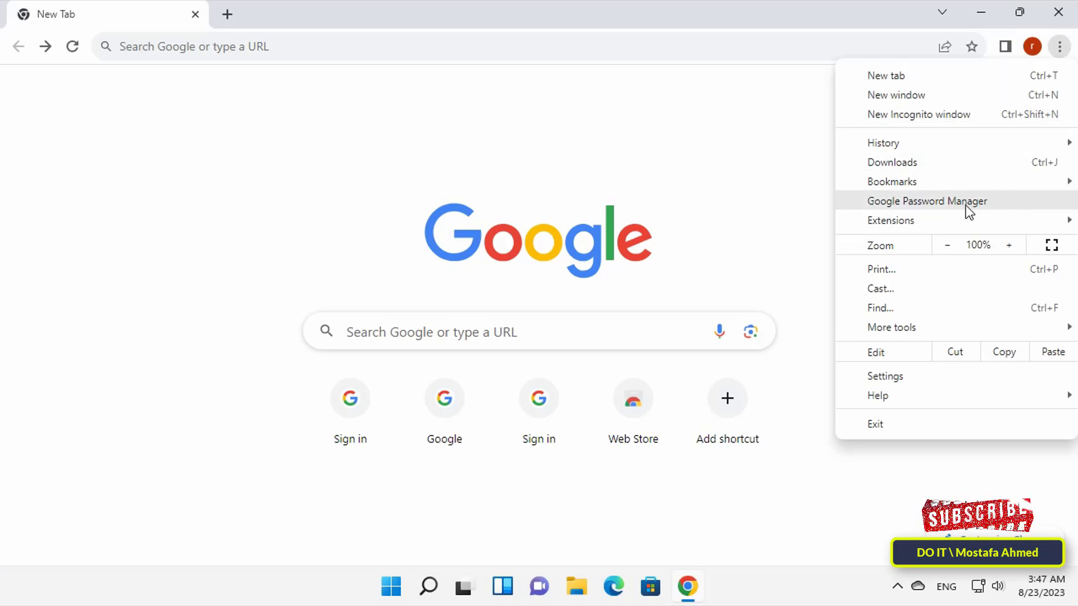
{"action": "mouse_move", "coordinate": [914, 212]}
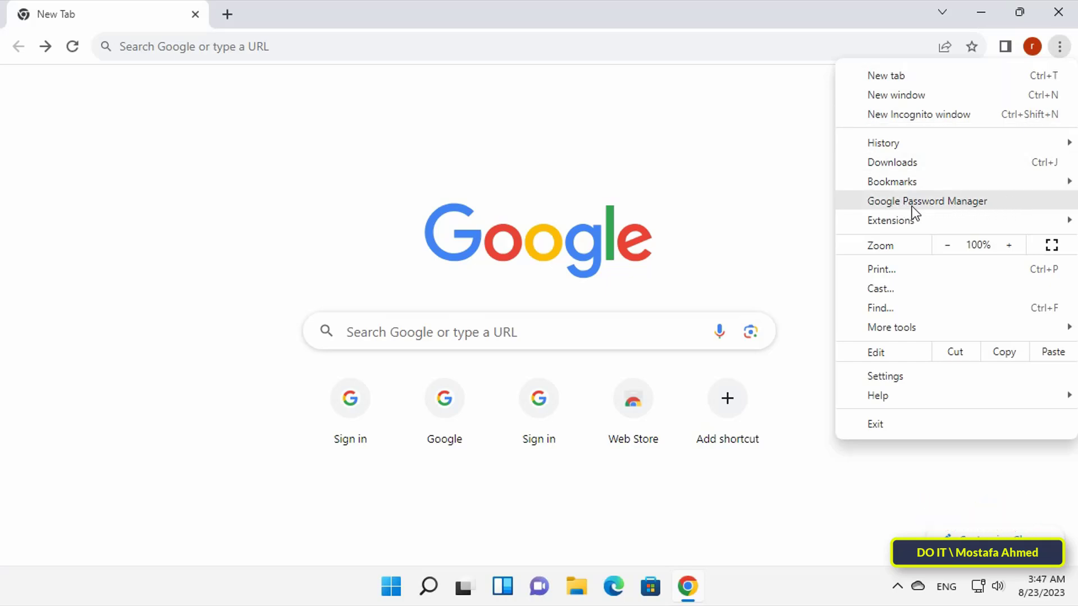
{"action": "mouse_move", "coordinate": [998, 209]}
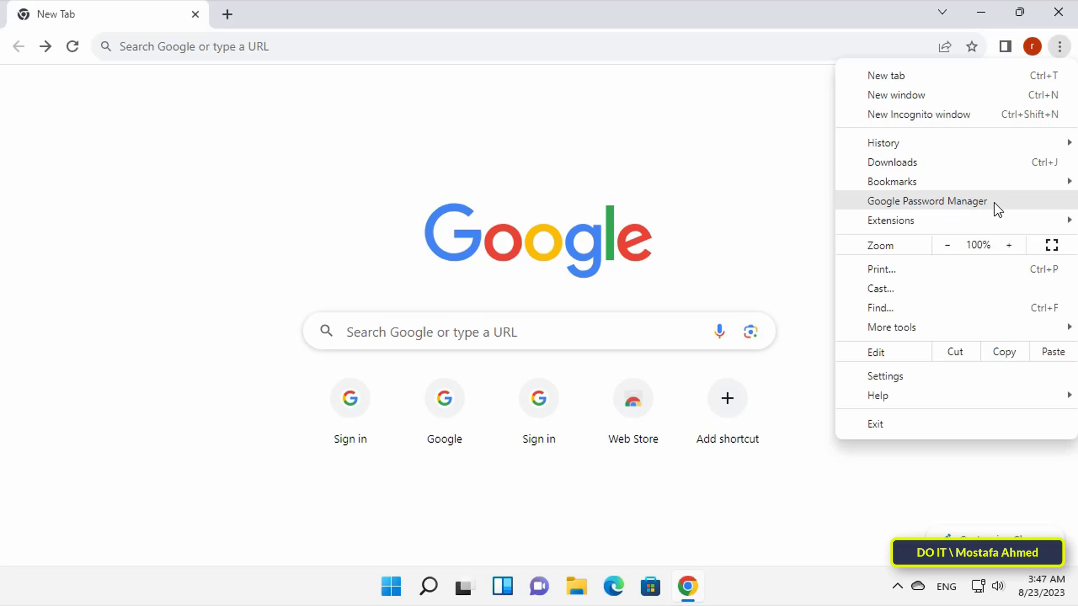
- Open Google Password Manager settings and scroll down to Export passwords
{"action": "left_click", "coordinate": [927, 201]}
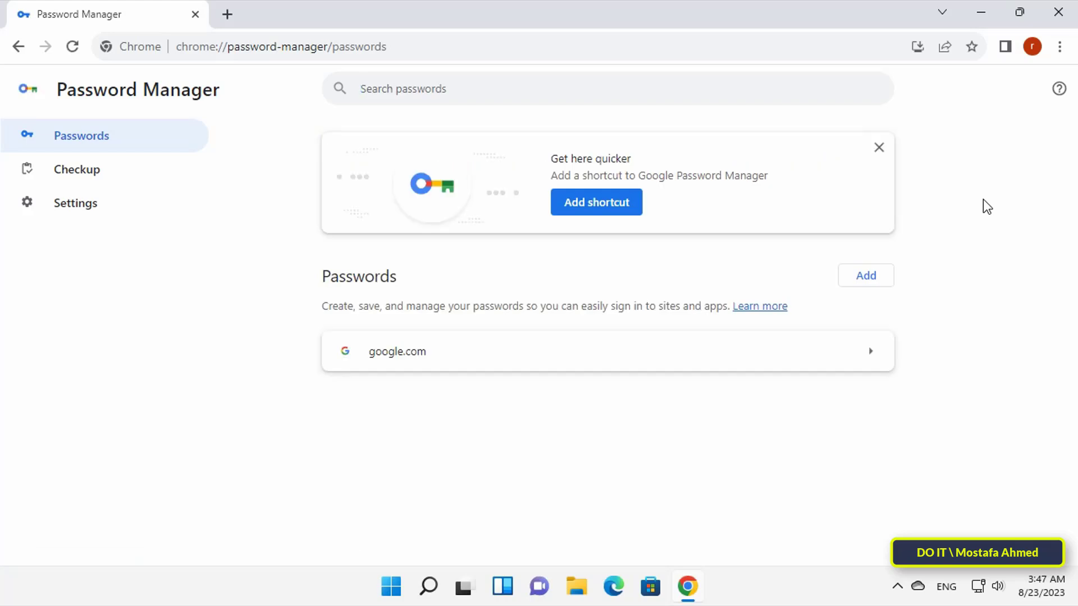
{"action": "mouse_move", "coordinate": [346, 211]}
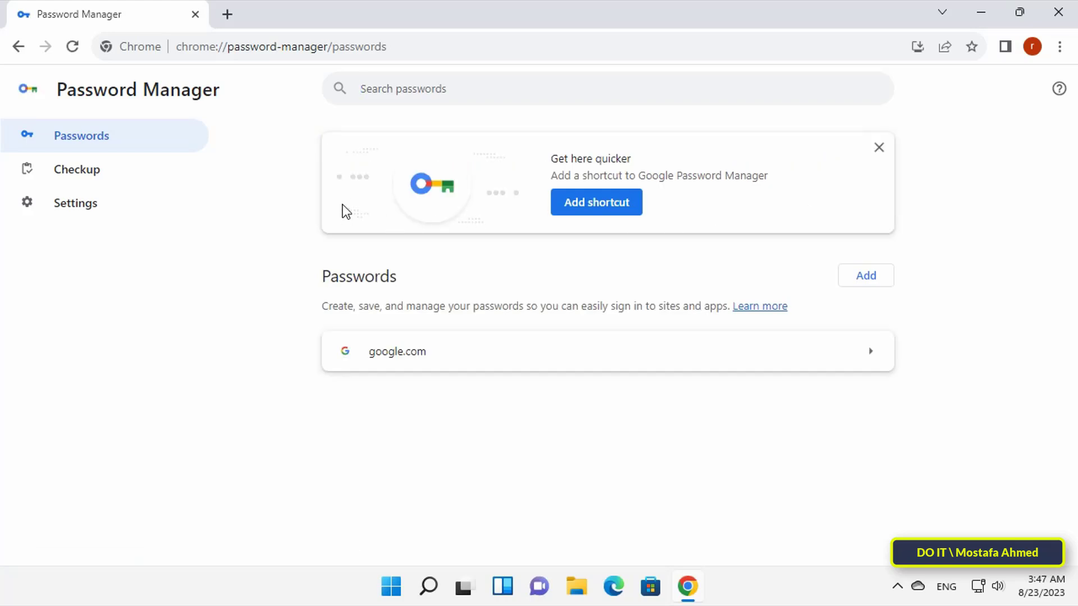
{"action": "mouse_move", "coordinate": [74, 202]}
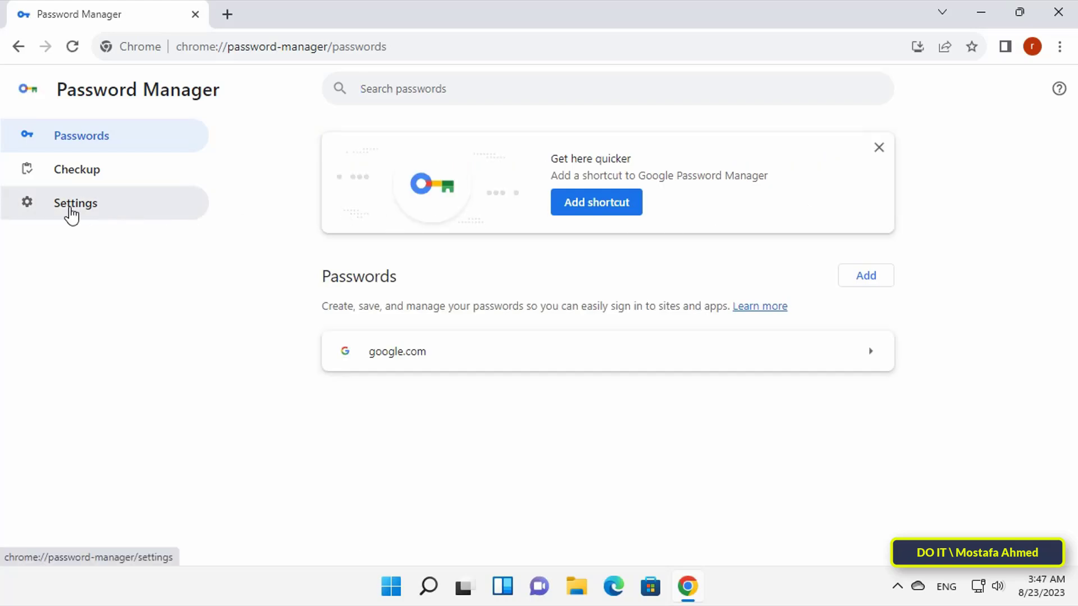
{"action": "left_click", "coordinate": [75, 202]}
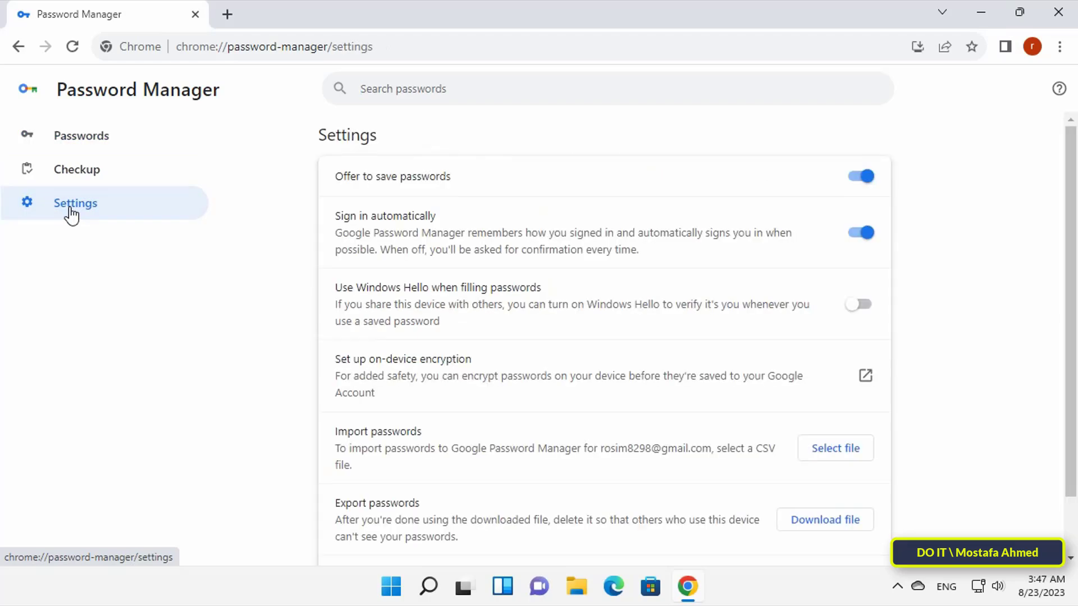
{"action": "scroll", "scroll_direction": "down", "scroll_amount": 3}
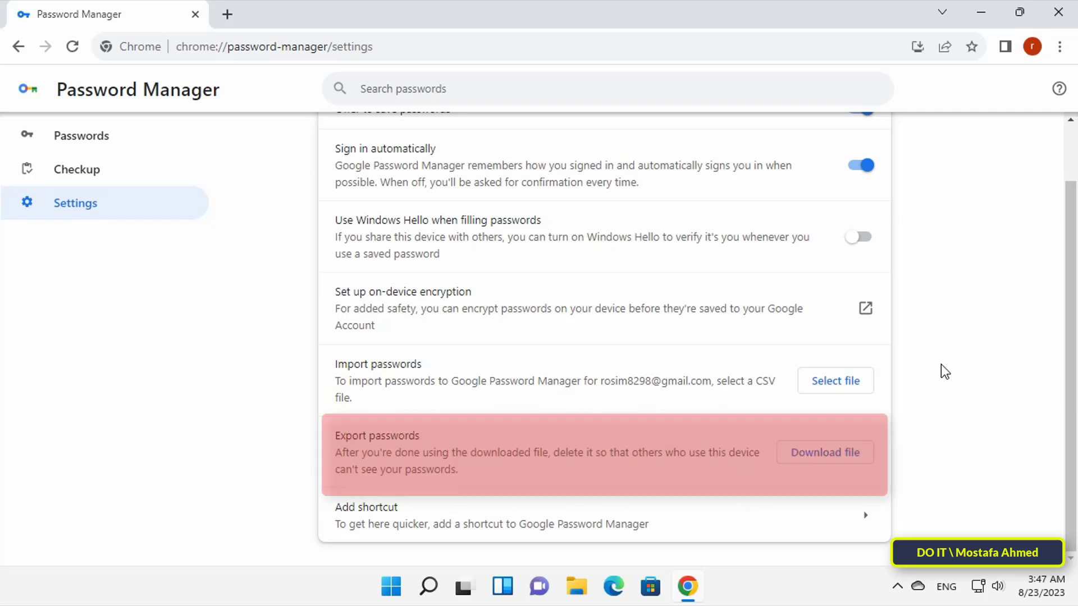
{"action": "mouse_move", "coordinate": [871, 452]}
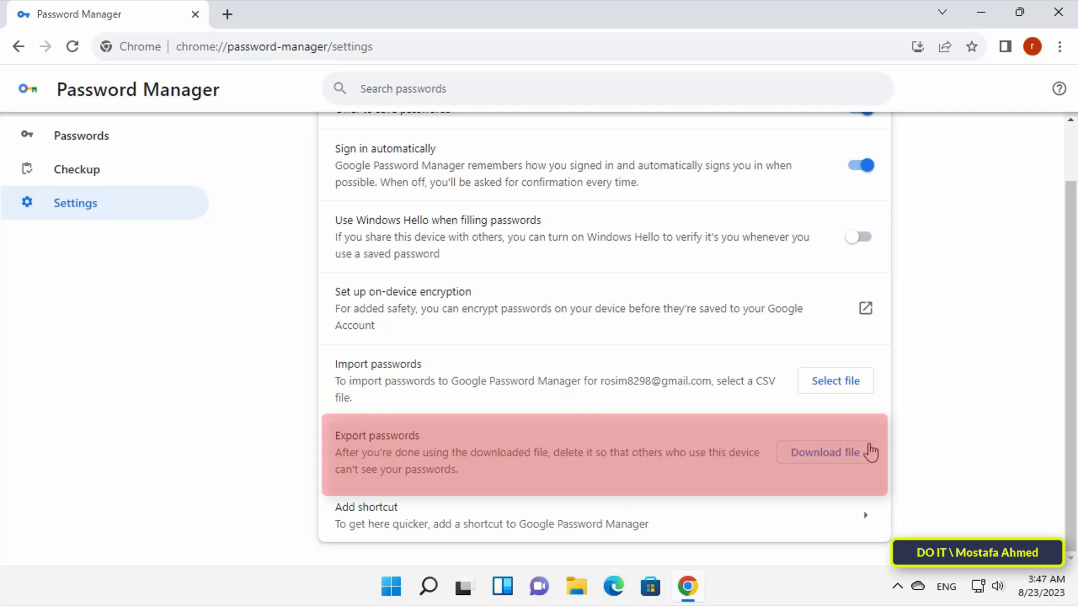
{"action": "left_click", "coordinate": [826, 452]}
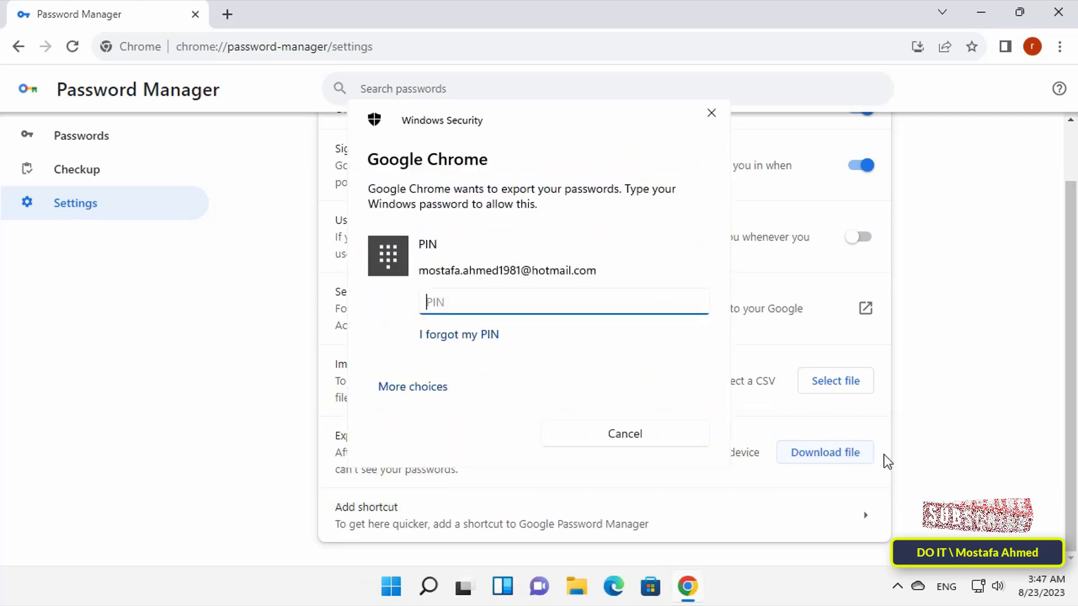
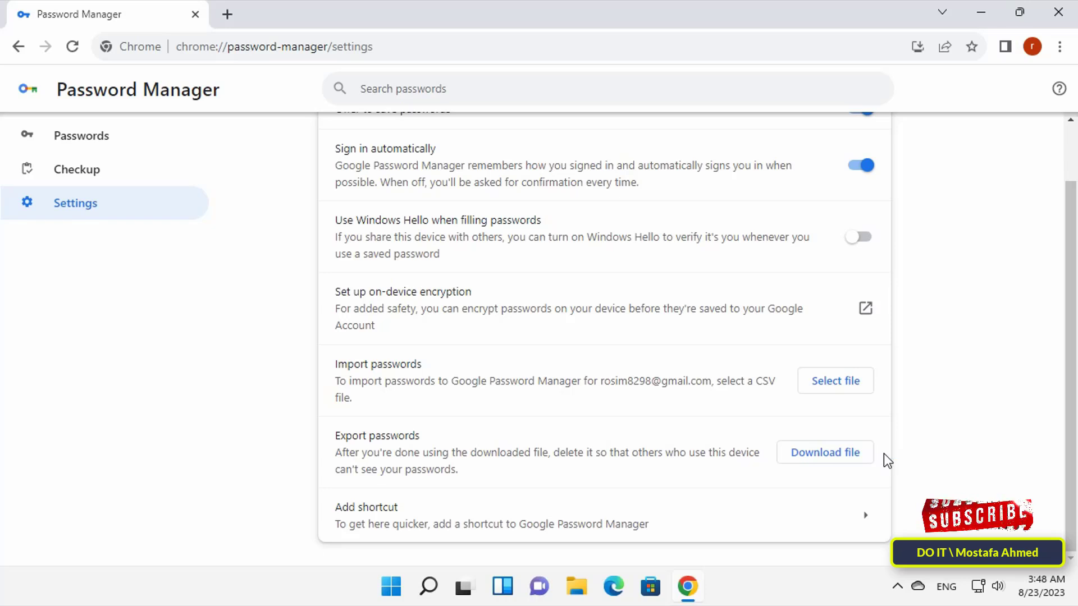
{"action": "left_click", "coordinate": [824, 453]}
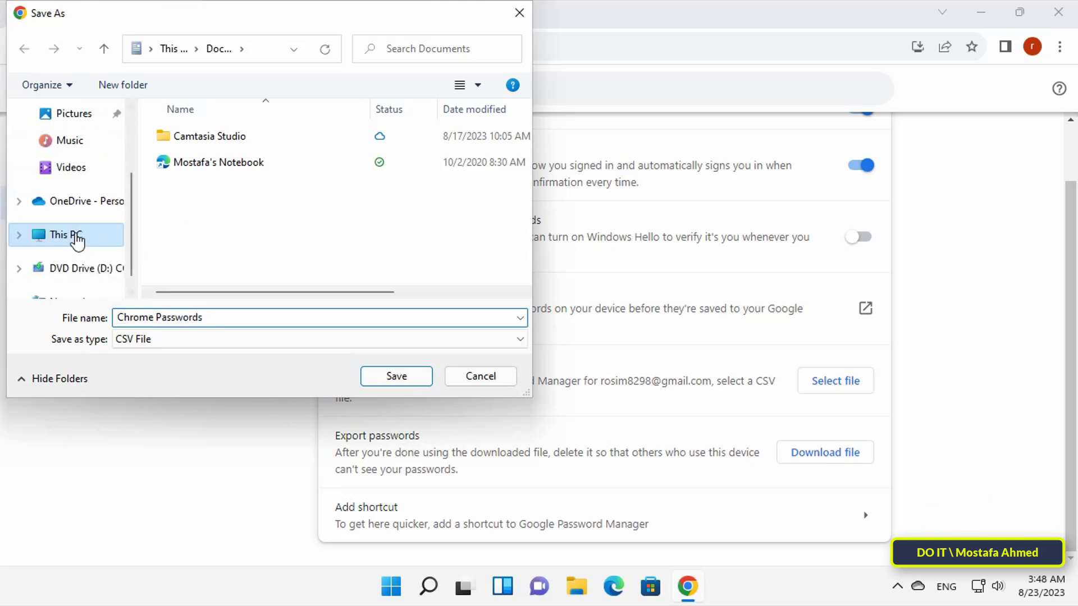
{"action": "left_click", "coordinate": [65, 235]}
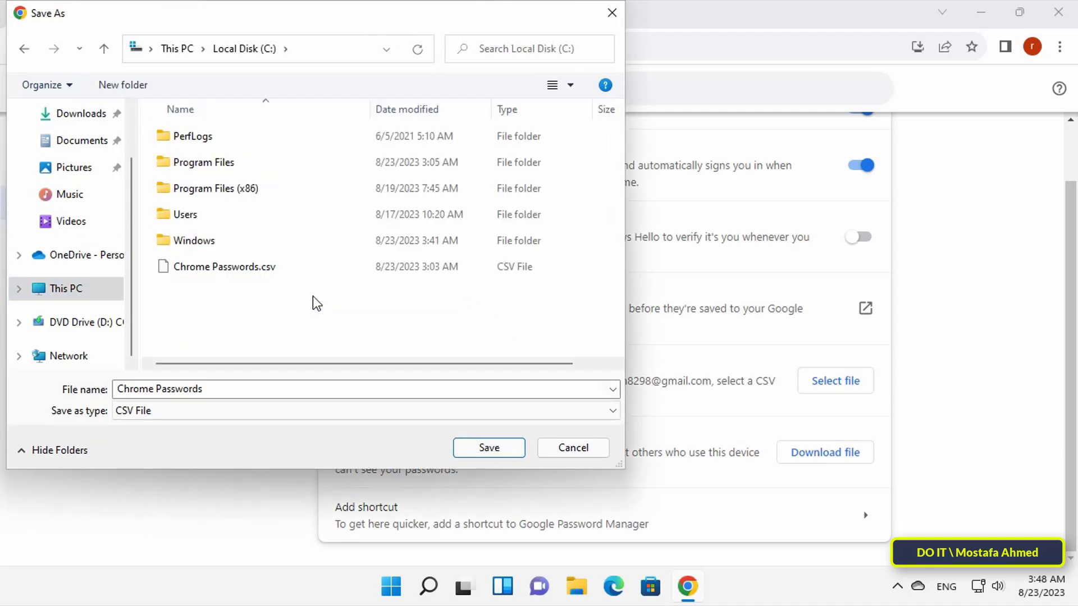
{"action": "left_click", "coordinate": [488, 447]}
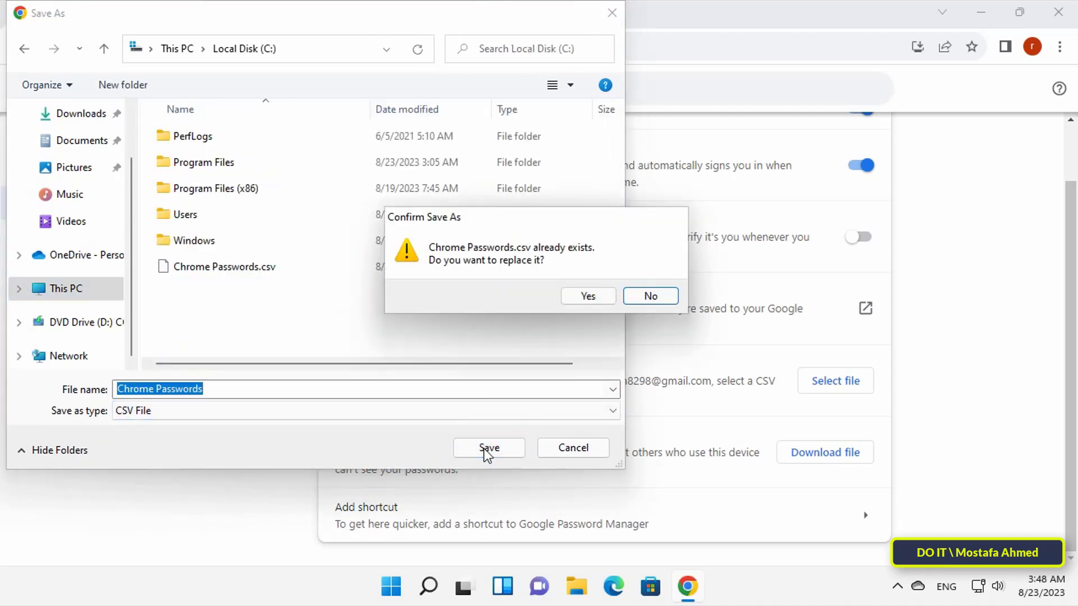
{"action": "left_click", "coordinate": [587, 295]}
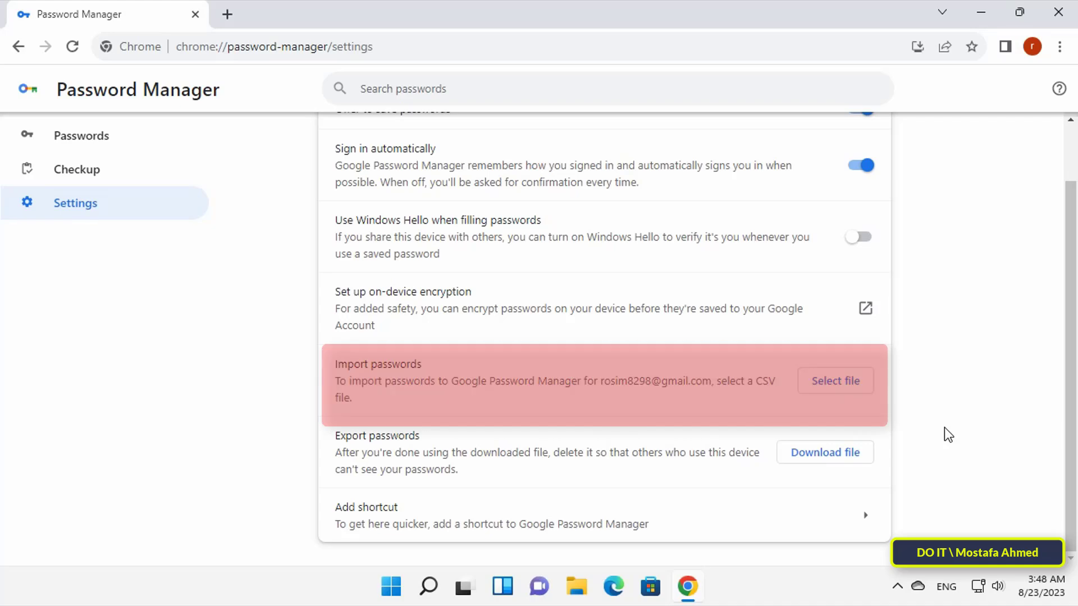
{"action": "mouse_move", "coordinate": [859, 397]}
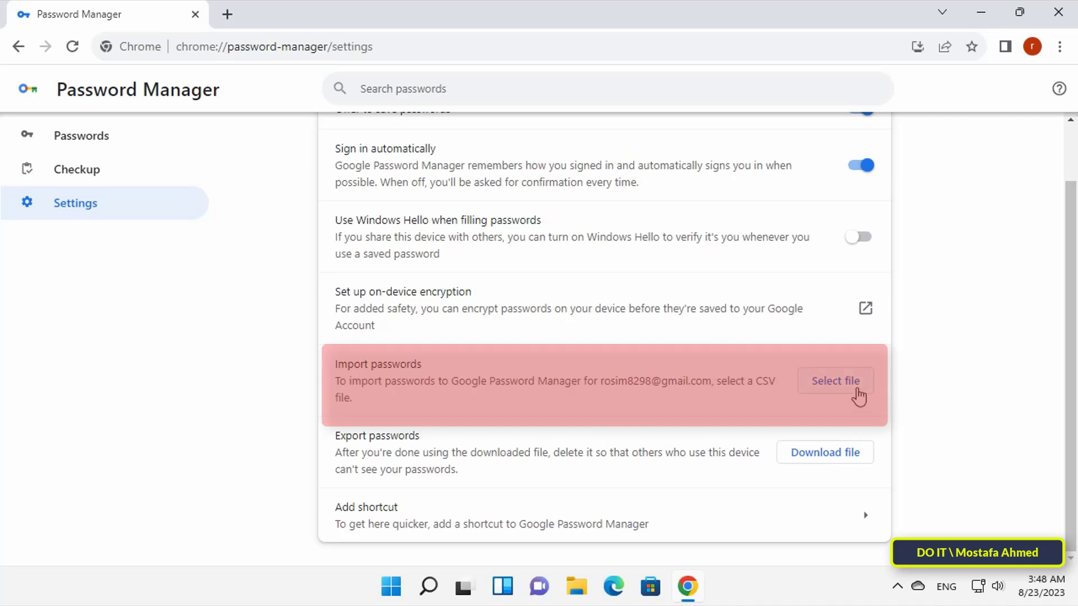
- Import Chrome Passwords.csv from Local Disk (C:) into Password Manager
{"action": "scroll", "scroll_direction": "up", "scroll_amount": 3}
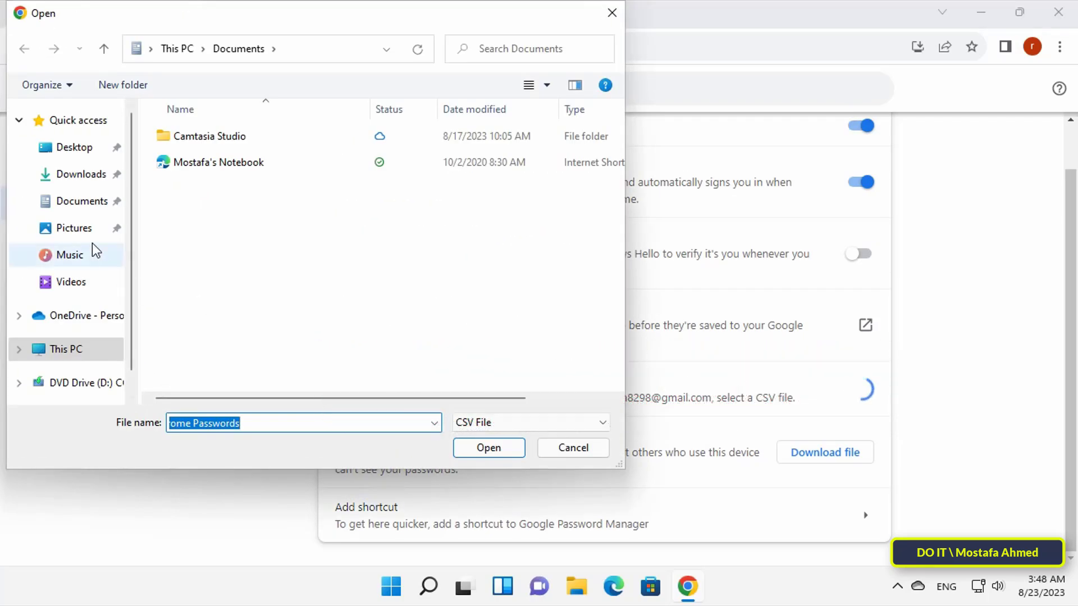
{"action": "left_click", "coordinate": [65, 348]}
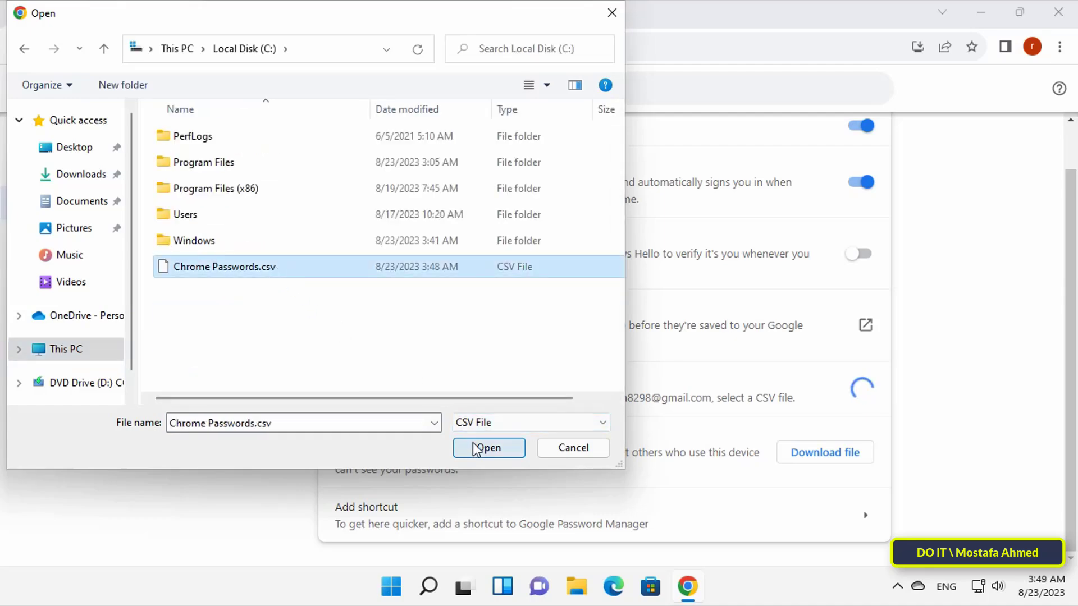
{"action": "left_click", "coordinate": [489, 447]}
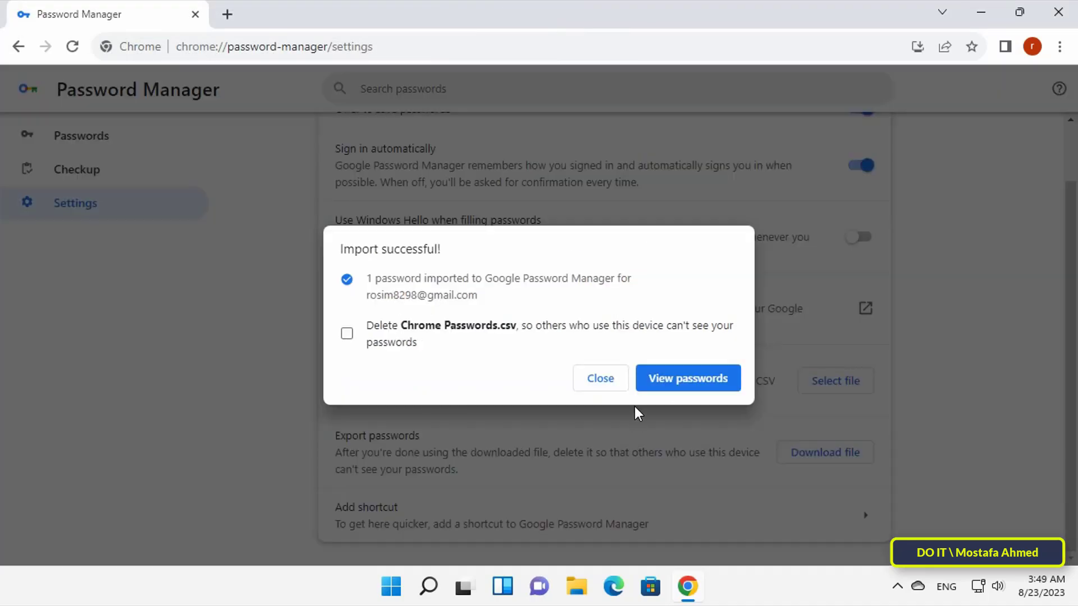
{"action": "mouse_move", "coordinate": [554, 344]}
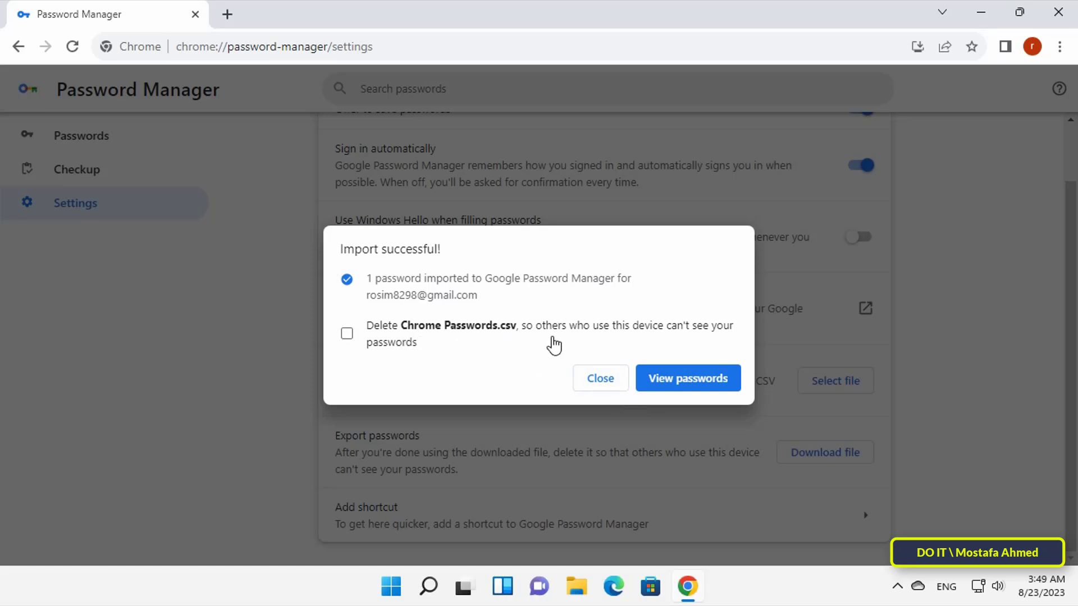
{"action": "mouse_move", "coordinate": [511, 358]}
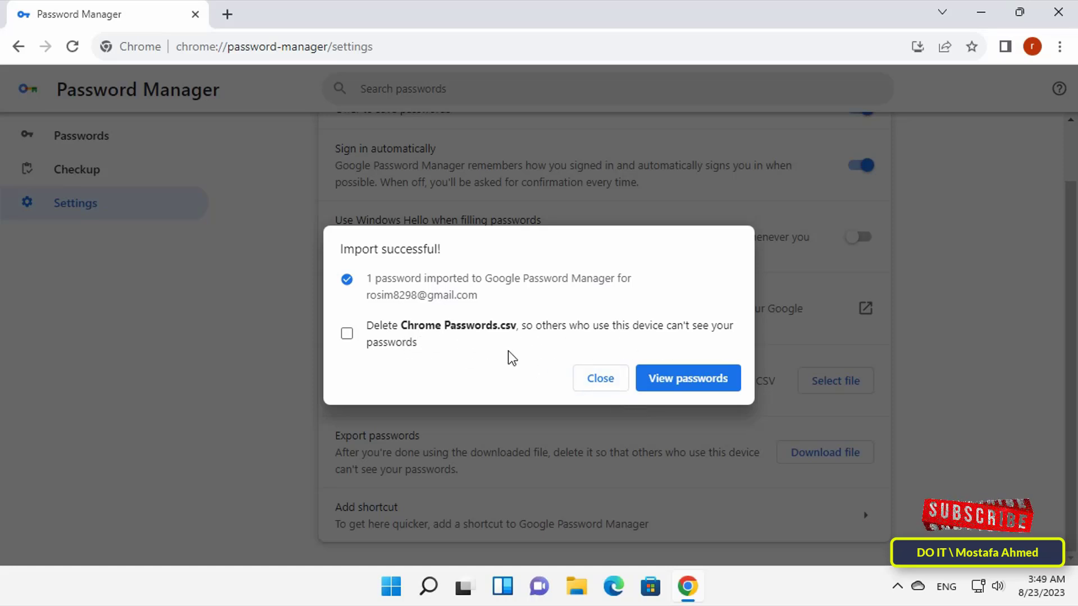
{"action": "mouse_move", "coordinate": [687, 378]}
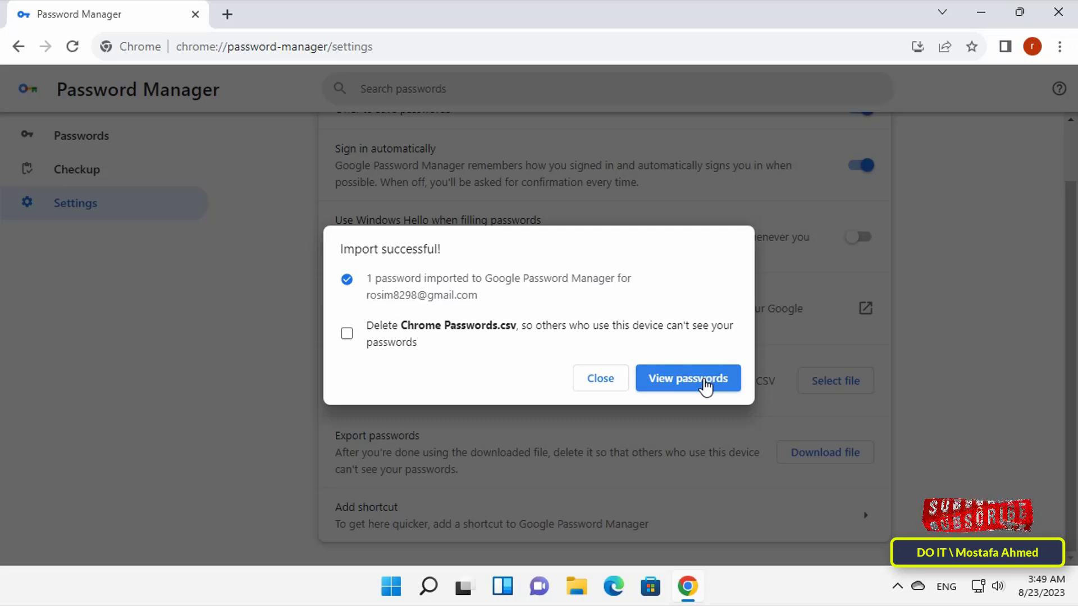
- Choose View passwords to see the saved list with the imported google.com entry
{"action": "left_click", "coordinate": [687, 377]}
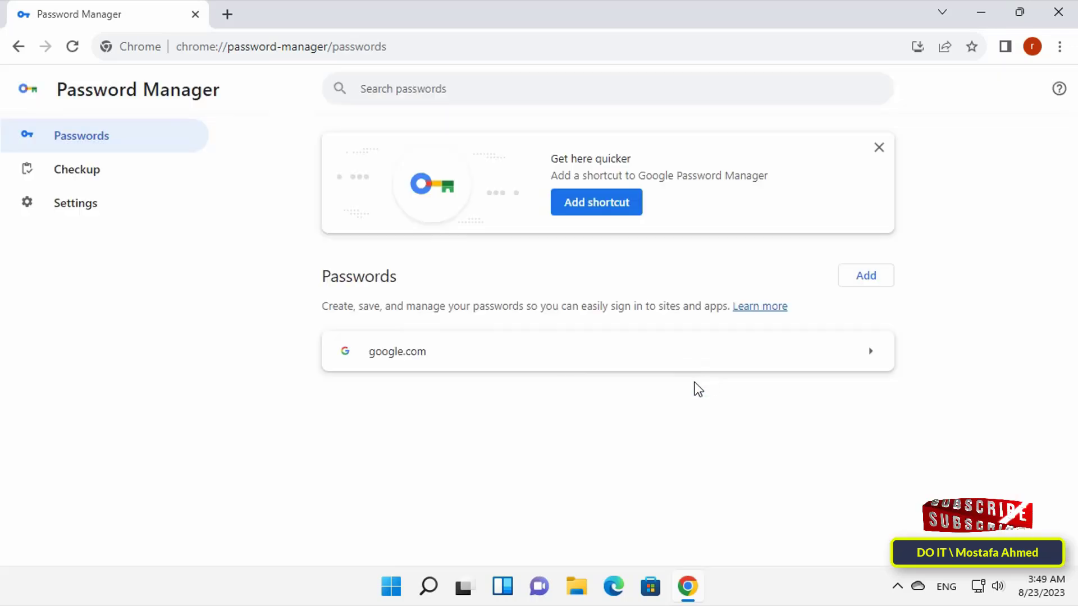
{"action": "mouse_move", "coordinate": [612, 417]}
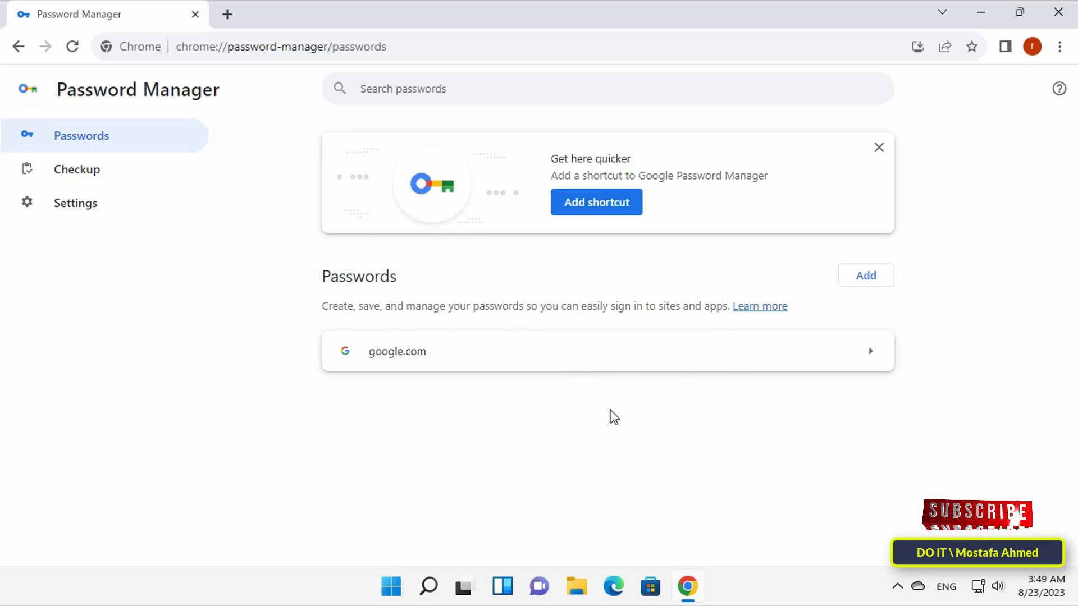
{"action": "mouse_move", "coordinate": [196, 264]}
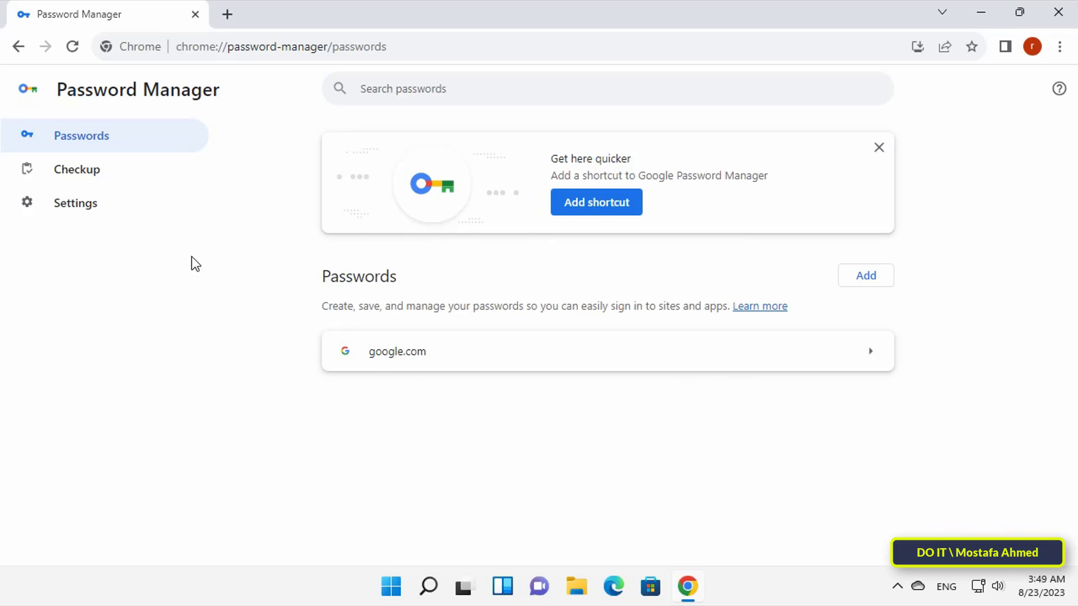
{"action": "mouse_move", "coordinate": [666, 412]}
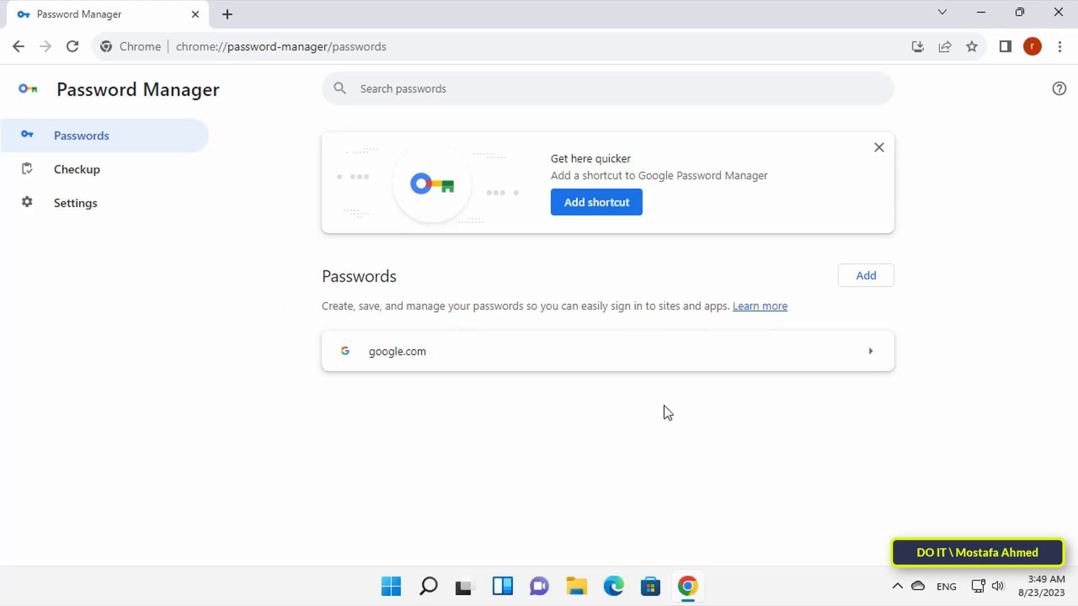
{"action": "mouse_move", "coordinate": [856, 416]}
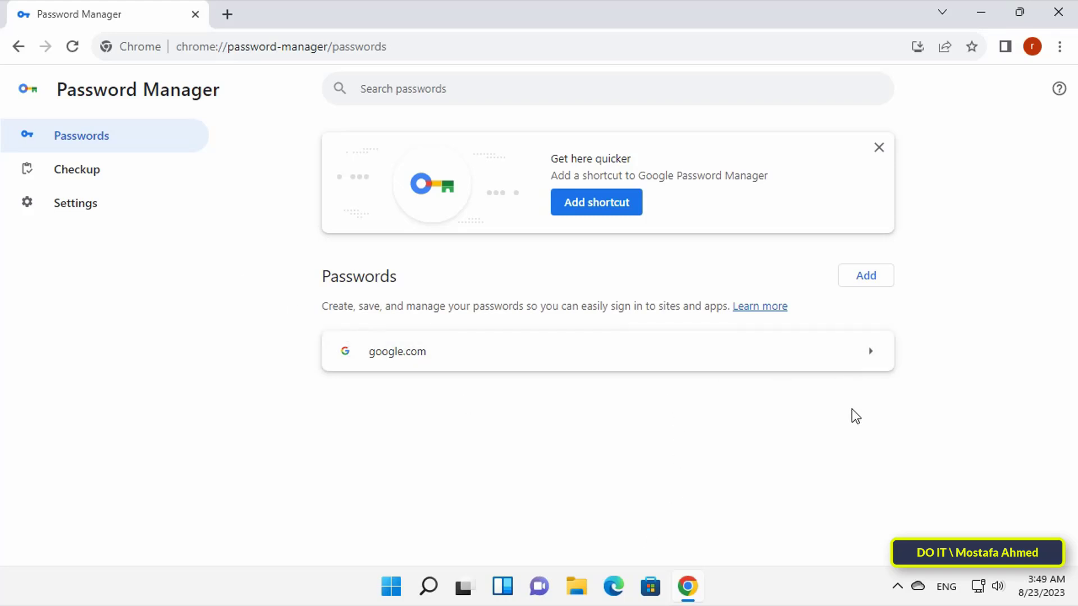
{"action": "mouse_move", "coordinate": [797, 433]}
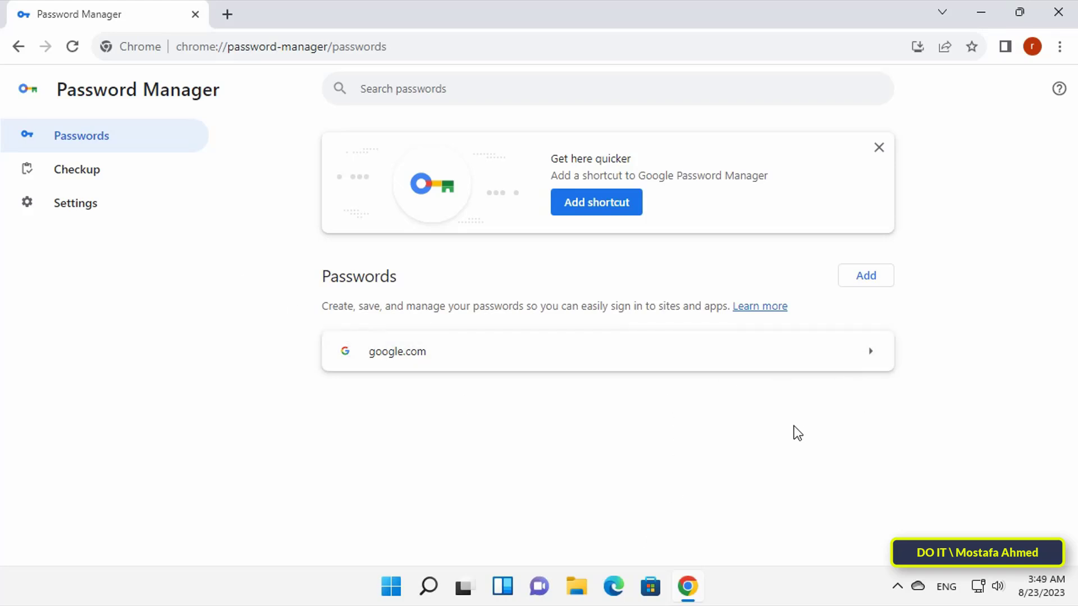